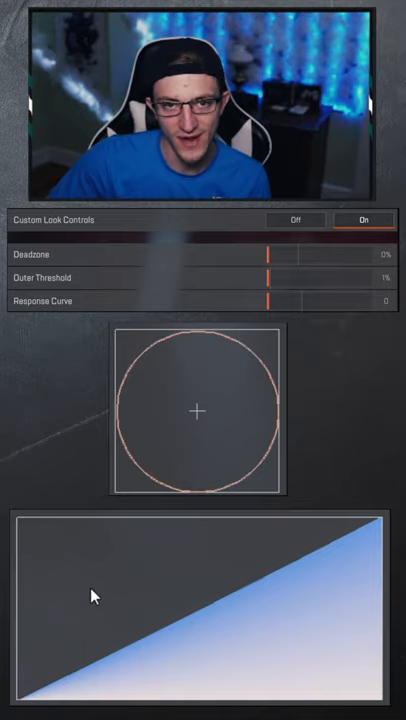
mouse_move(236, 424)
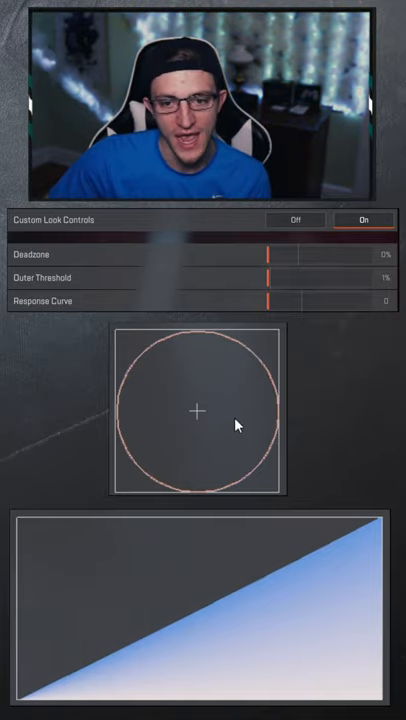
mouse_move(226, 418)
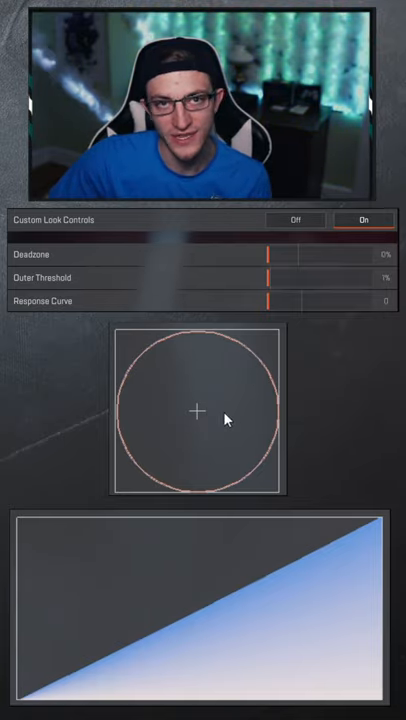
mouse_move(192, 564)
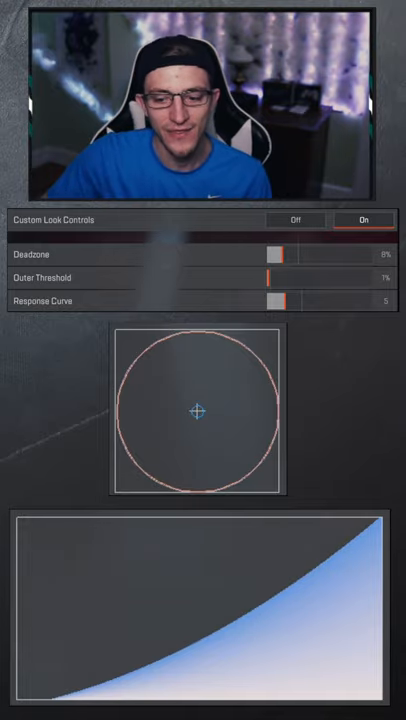
Raise the Response Curve slider so the graph stays flat early and then climbs steeply.
drag(284, 300, 344, 300)
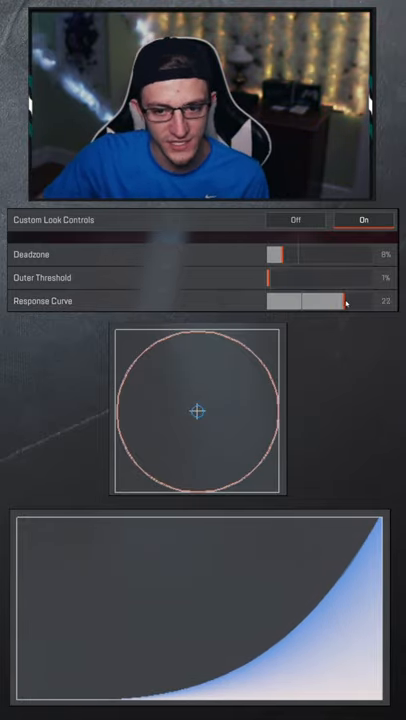